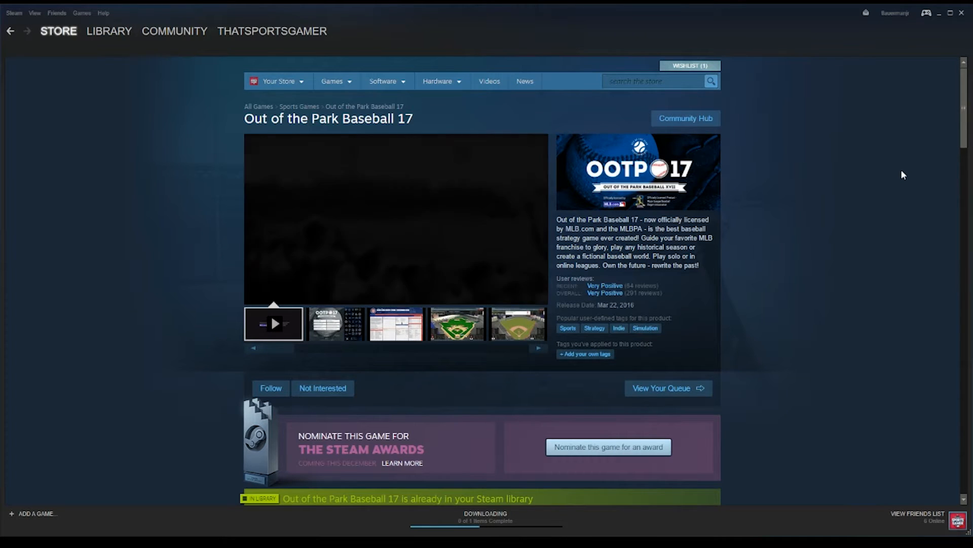
Step: Nominate Out of the Park Baseball 17 for 'I Thought This Game Was Cool Before It Won An Award' and save
click(274, 323)
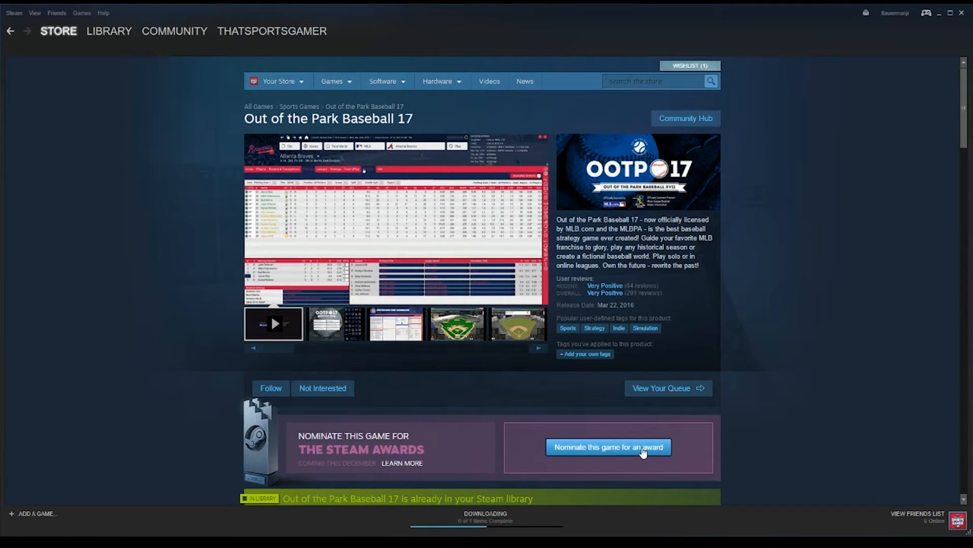
click(608, 446)
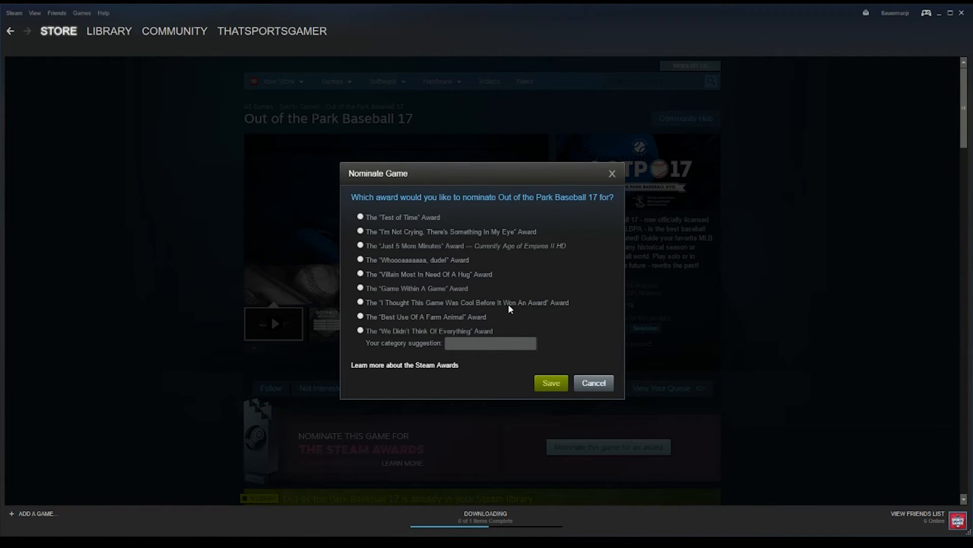
mouse_move(371, 311)
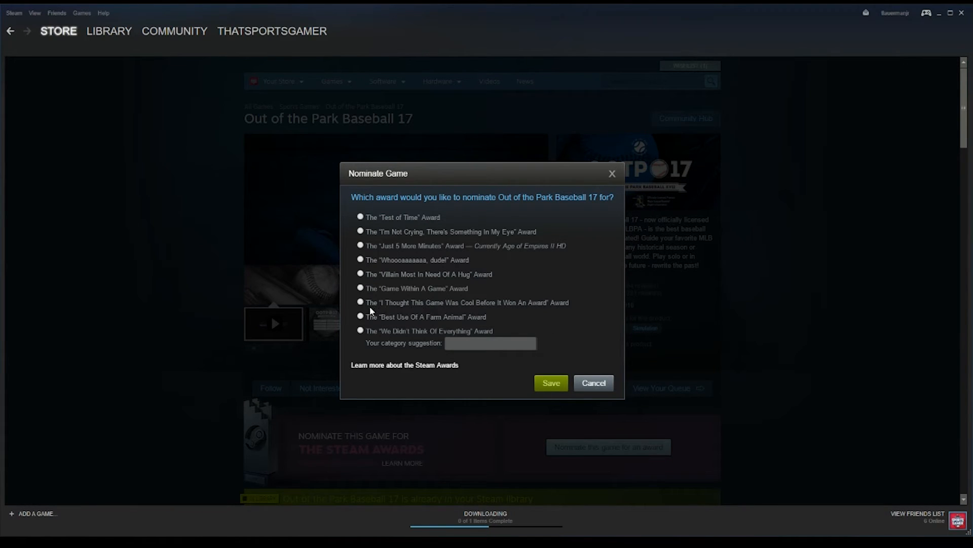
click(361, 302)
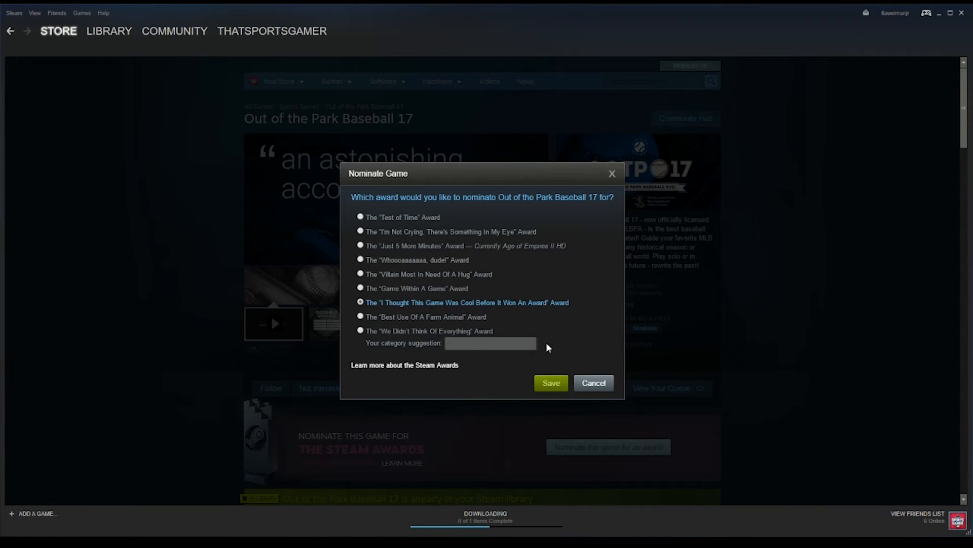
click(552, 384)
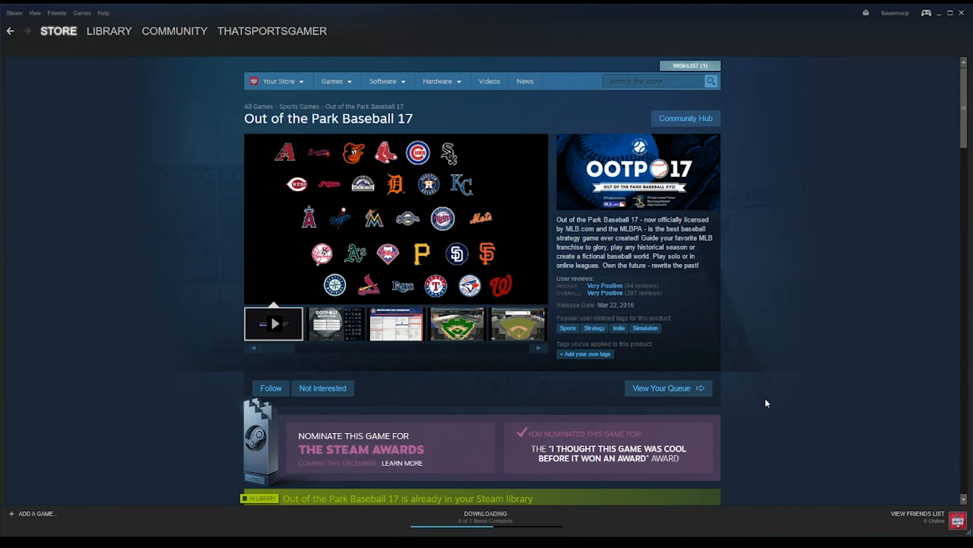
Step: Return to the store page showing the confirmed award nomination
click(274, 324)
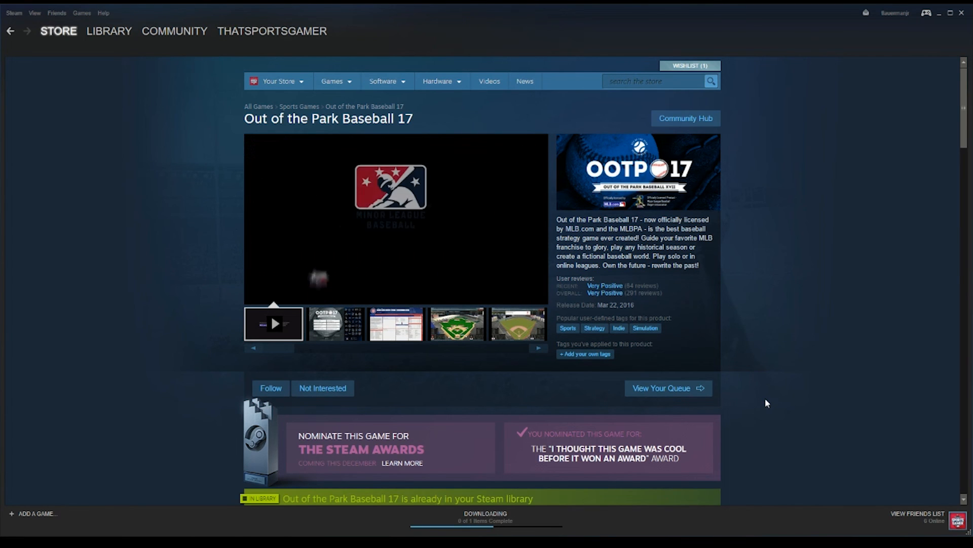